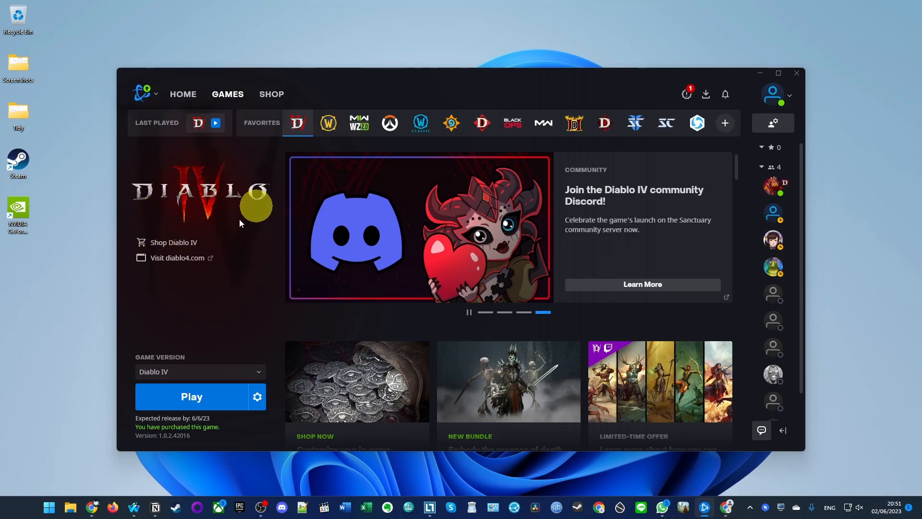
Step: Browse from the Diablo IV game page to the Refund Guidelines covering games, expansions and in-game items
{"action": "left_click", "coordinate": [329, 123]}
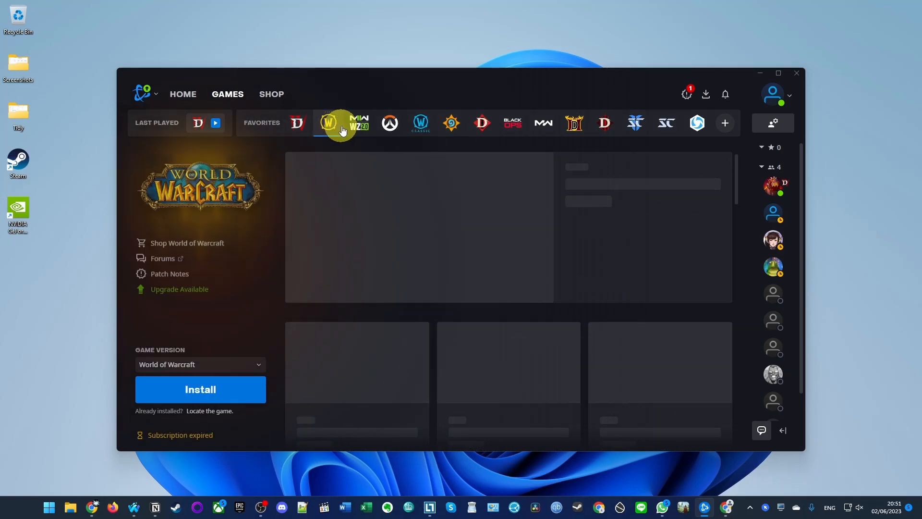
{"action": "left_click", "coordinate": [297, 123]}
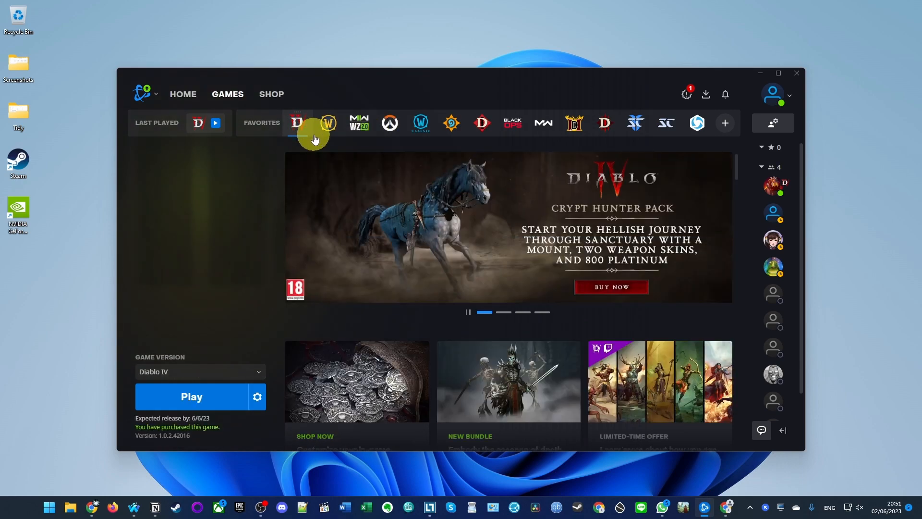
{"action": "left_click", "coordinate": [296, 123]}
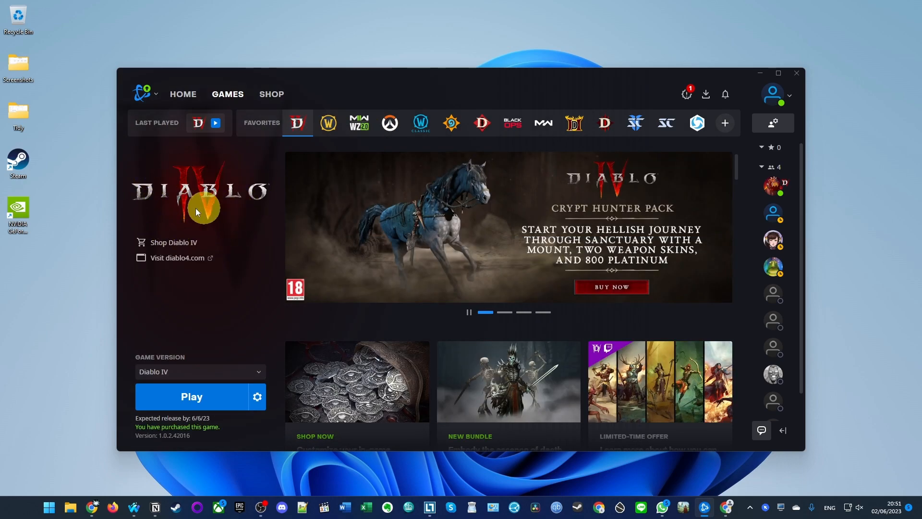
{"action": "mouse_move", "coordinate": [258, 158]}
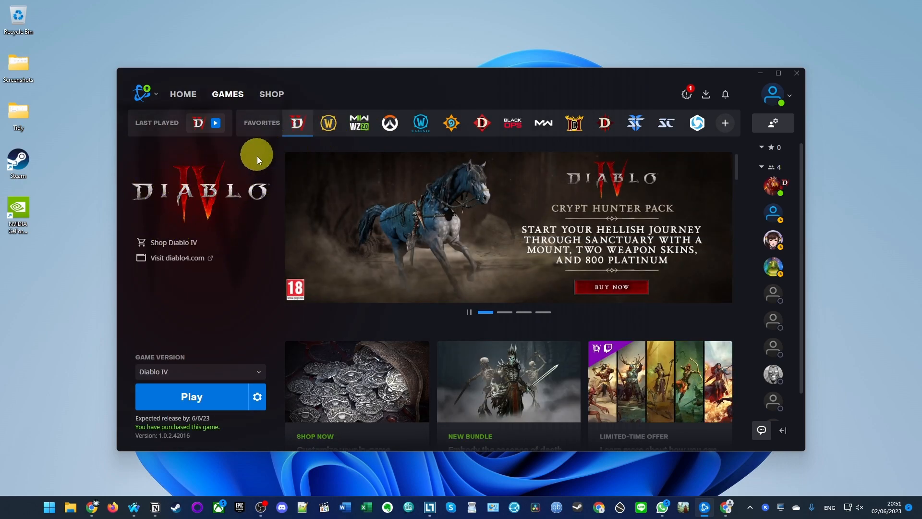
{"action": "mouse_move", "coordinate": [206, 122]}
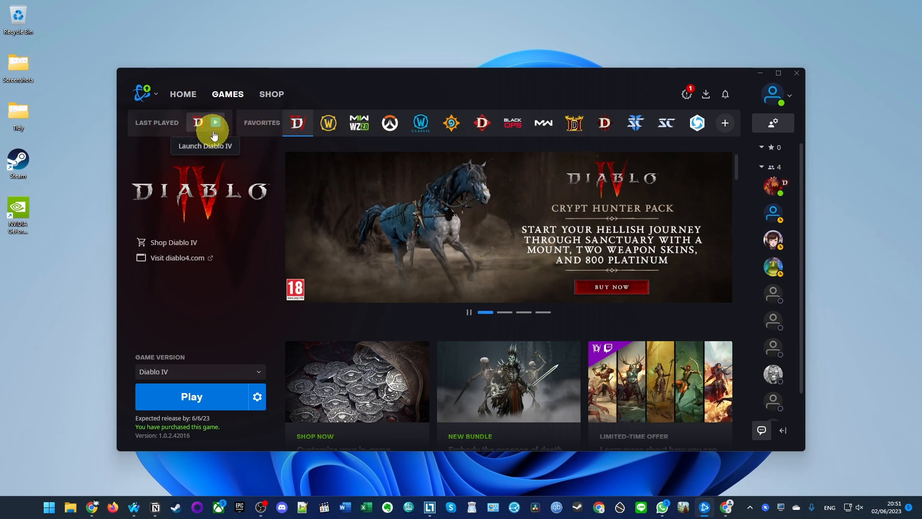
{"action": "mouse_move", "coordinate": [263, 140]}
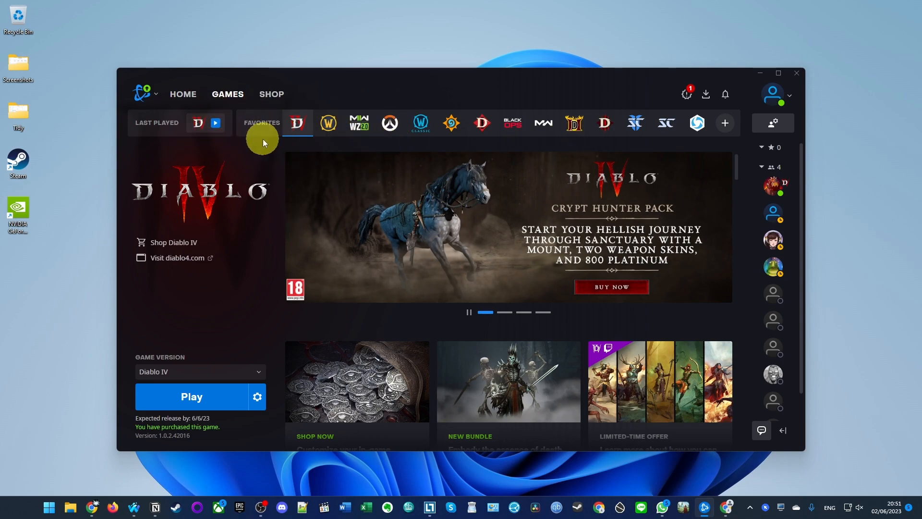
{"action": "left_click", "coordinate": [192, 396]}
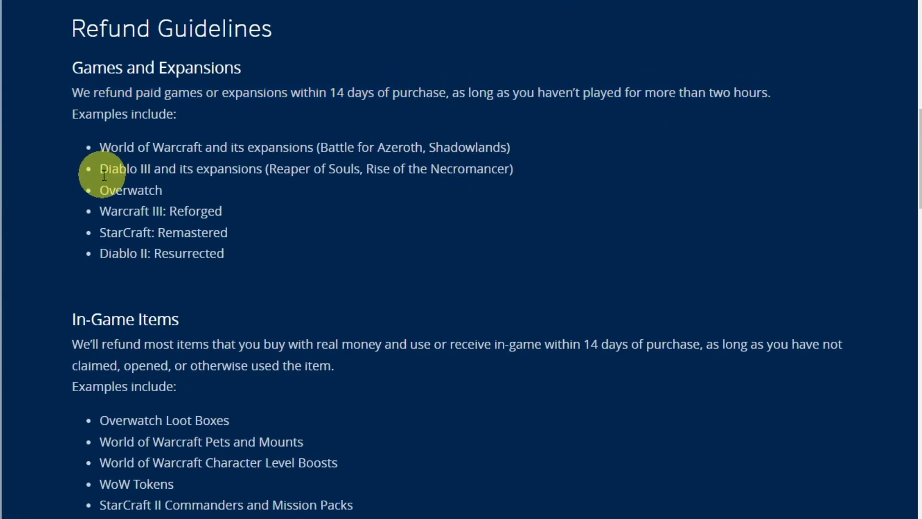
{"action": "mouse_move", "coordinate": [87, 197]}
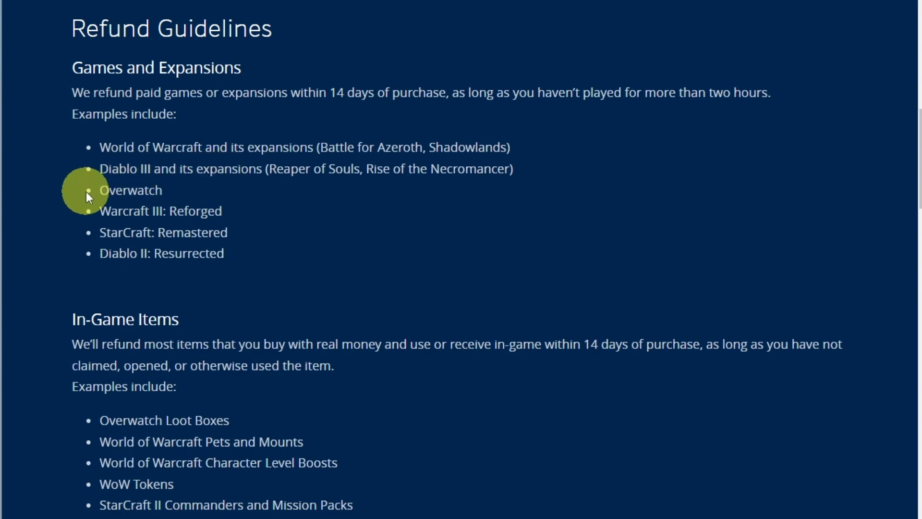
{"action": "mouse_move", "coordinate": [88, 258]}
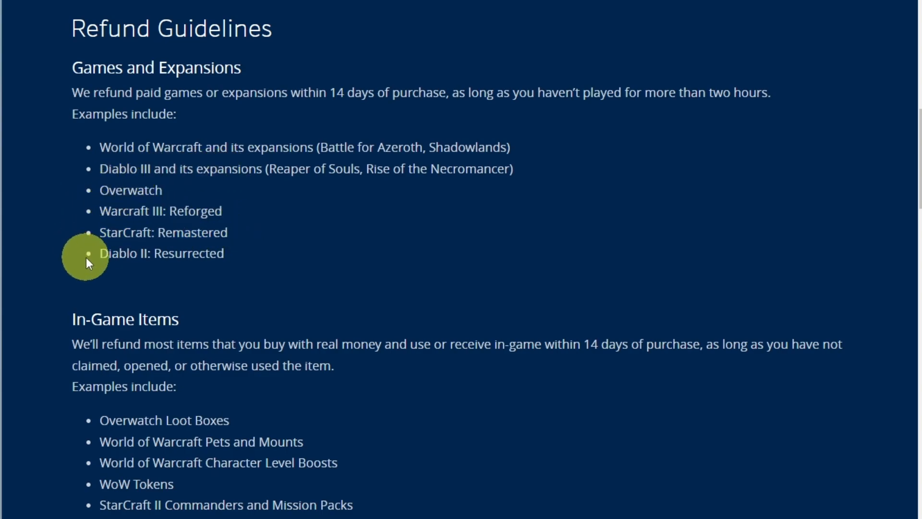
{"action": "mouse_move", "coordinate": [131, 206]}
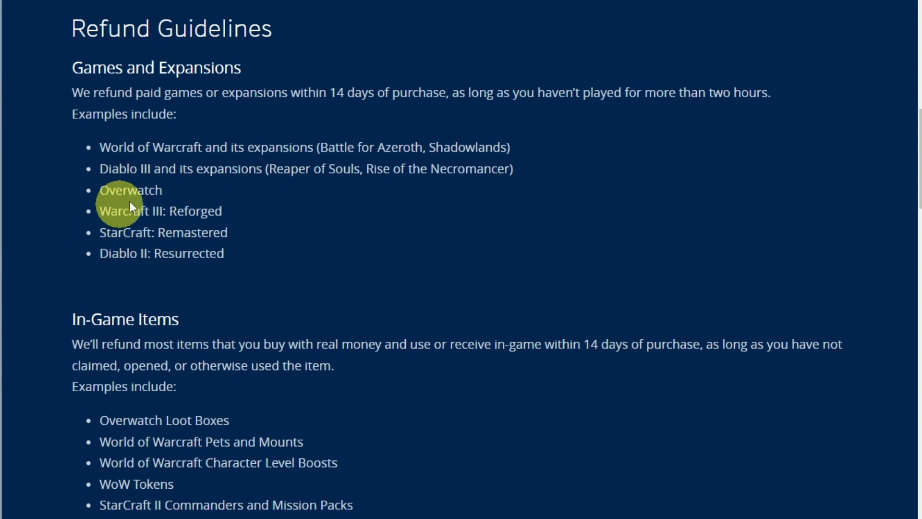
{"action": "mouse_move", "coordinate": [96, 151]}
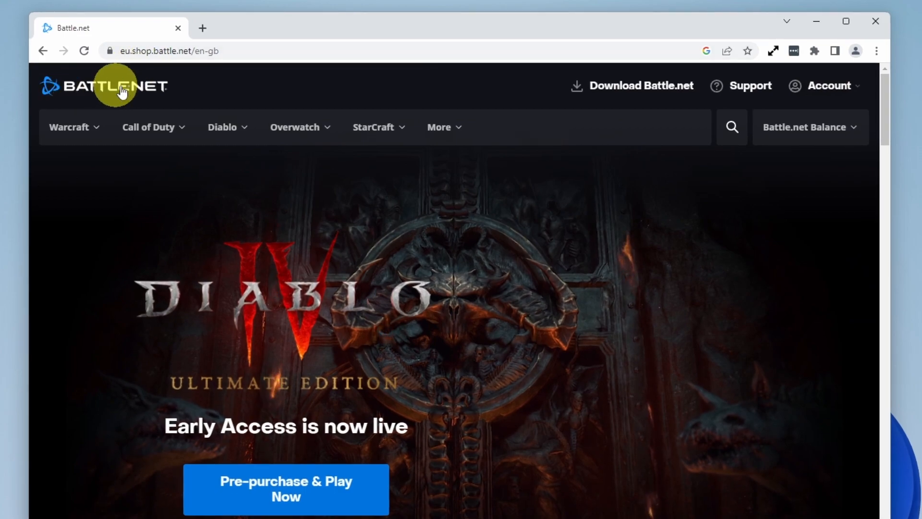
Step: Log in to the Battle.net account from the Account menu with email and password
{"action": "left_click", "coordinate": [168, 51]}
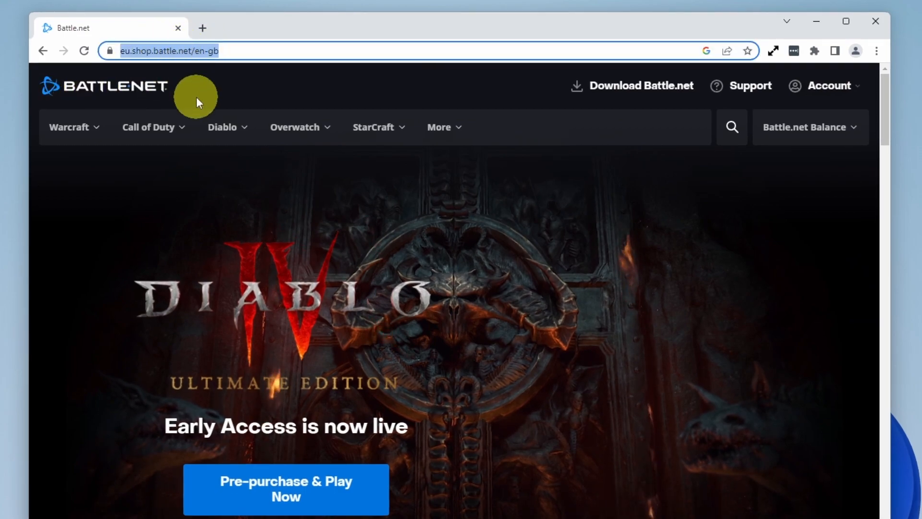
{"action": "left_click", "coordinate": [824, 85]}
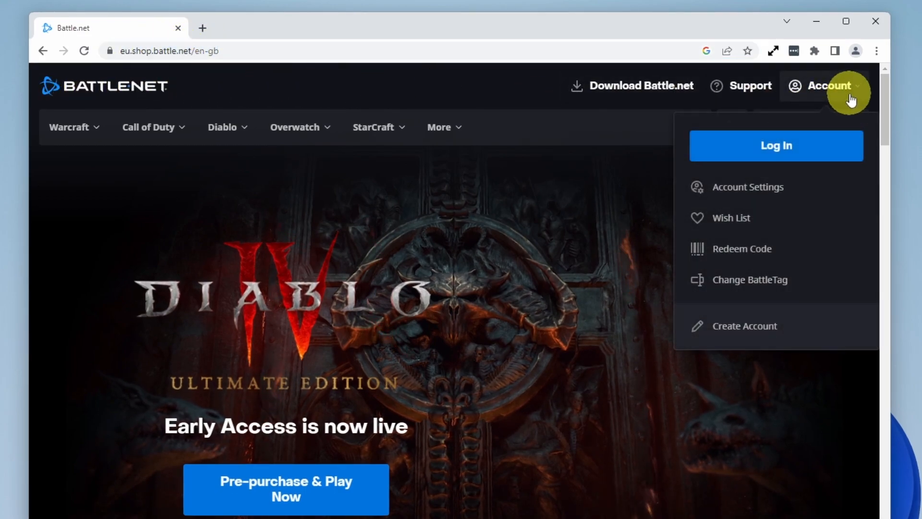
{"action": "left_click", "coordinate": [775, 145]}
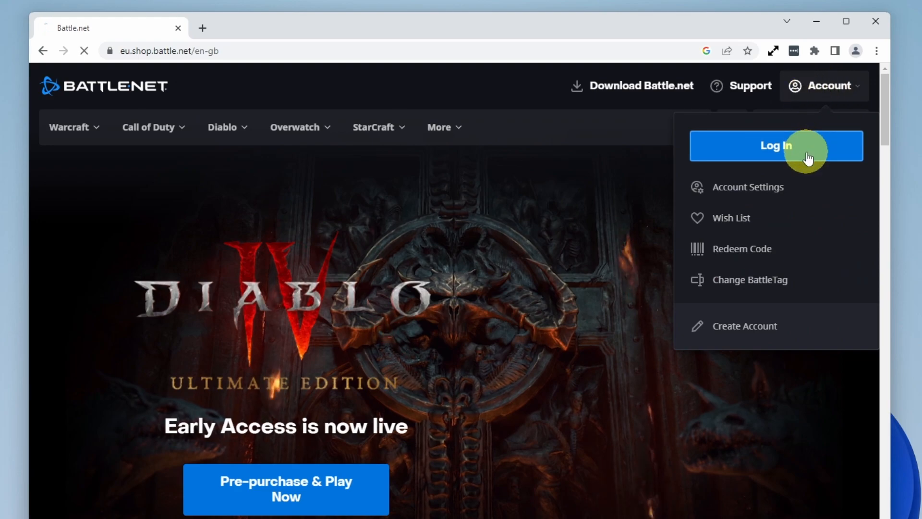
{"action": "left_click", "coordinate": [776, 145]}
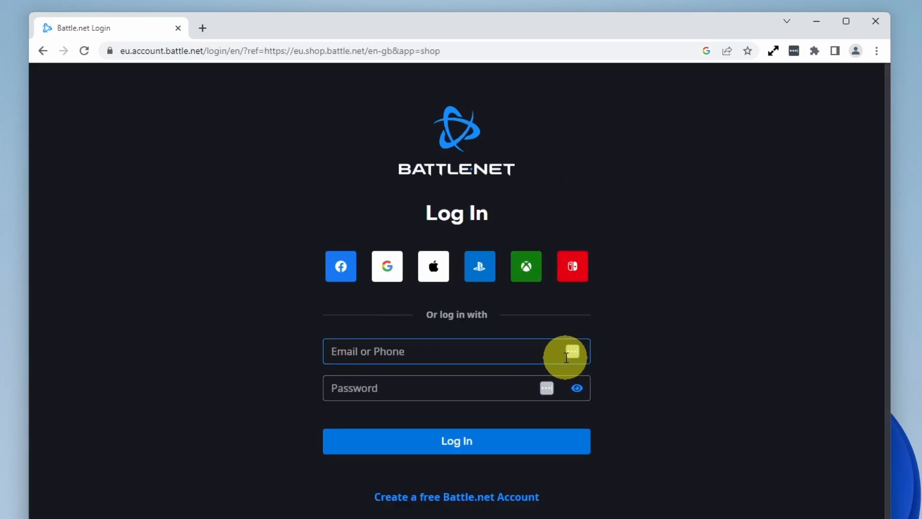
{"action": "left_click", "coordinate": [455, 441]}
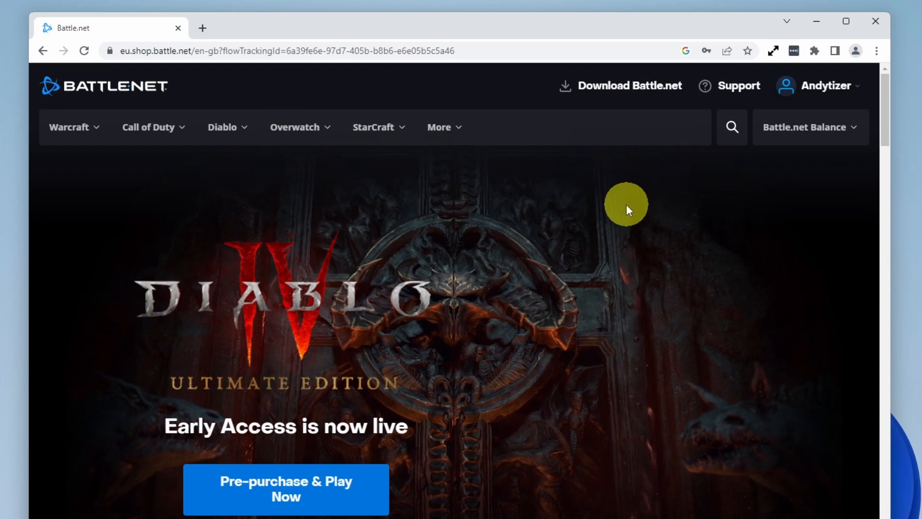
{"action": "mouse_move", "coordinate": [739, 85]}
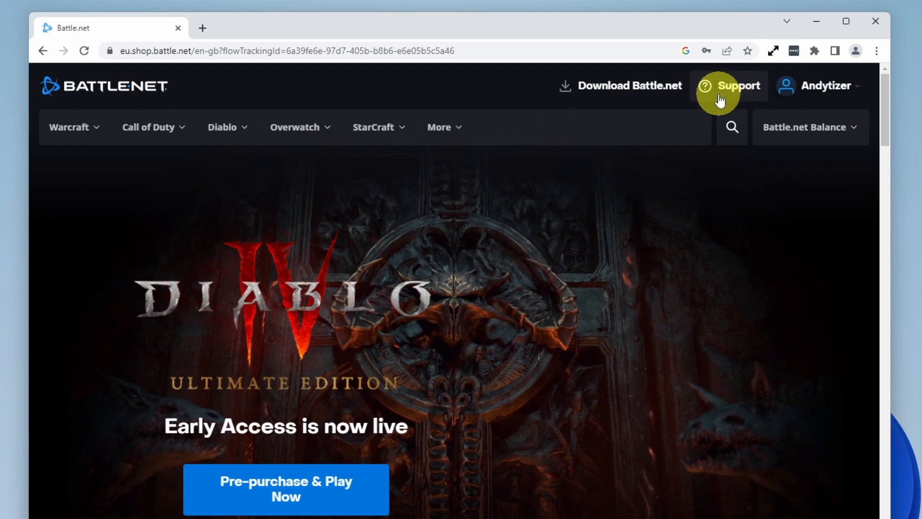
Step: Go to Blizzard Support and start a Contact Support request under account topics
{"action": "left_click", "coordinate": [806, 126]}
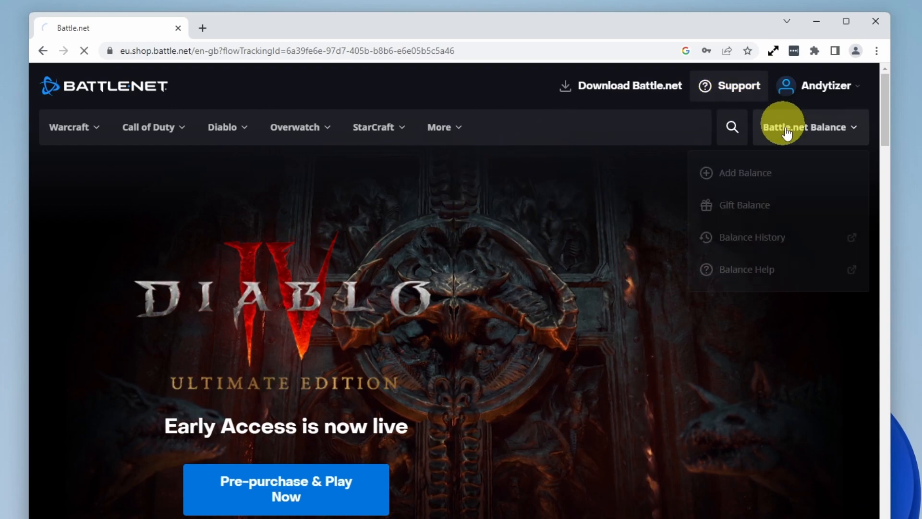
{"action": "left_click", "coordinate": [738, 85]}
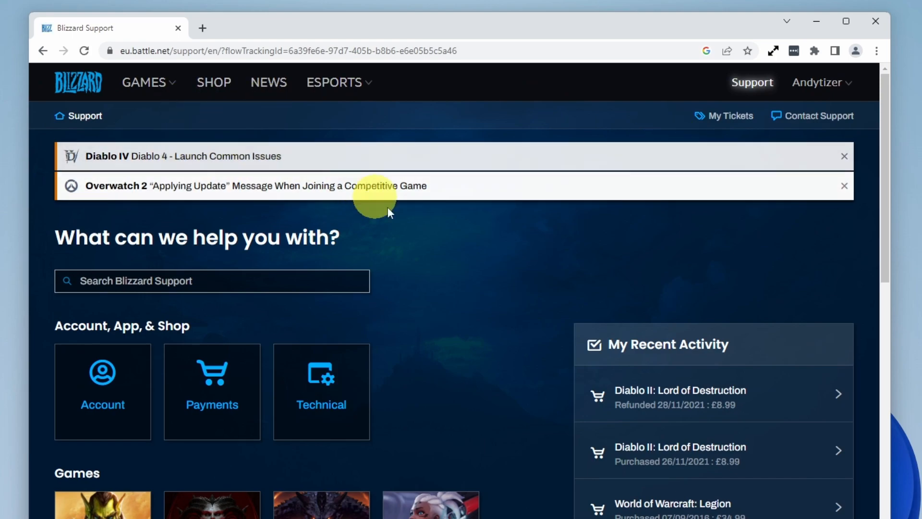
{"action": "mouse_move", "coordinate": [103, 382]}
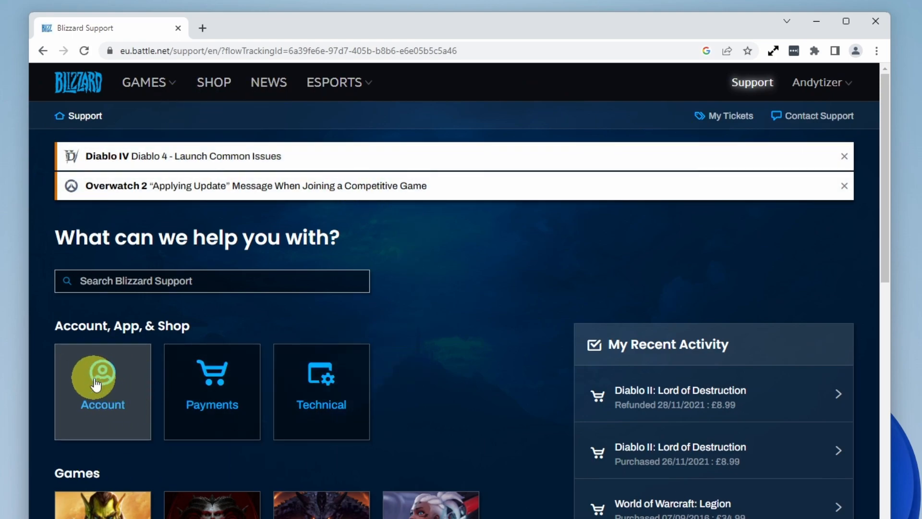
{"action": "left_click", "coordinate": [102, 391]}
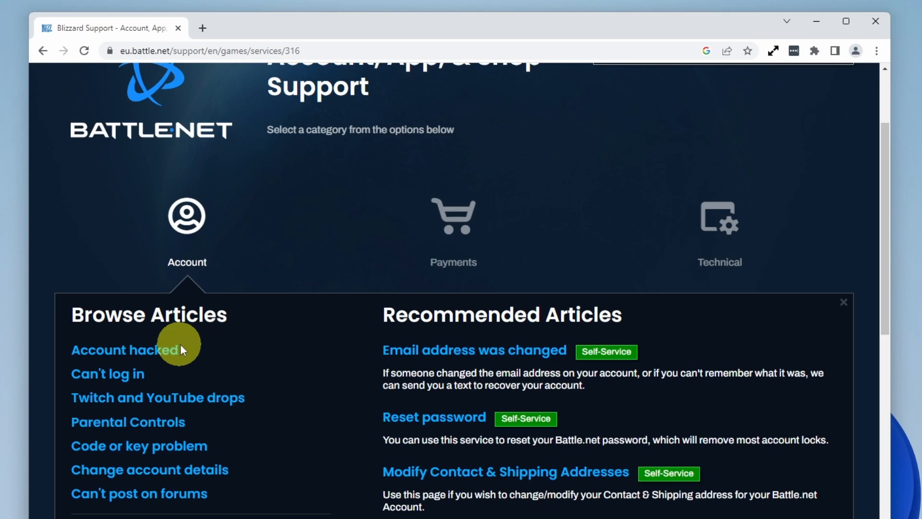
{"action": "scroll", "scroll_direction": "down", "scroll_amount": 3}
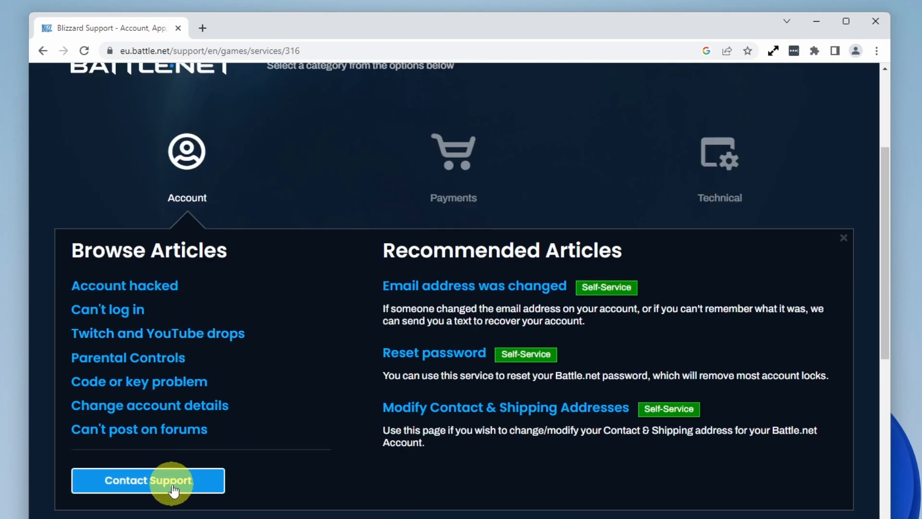
{"action": "left_click", "coordinate": [148, 481]}
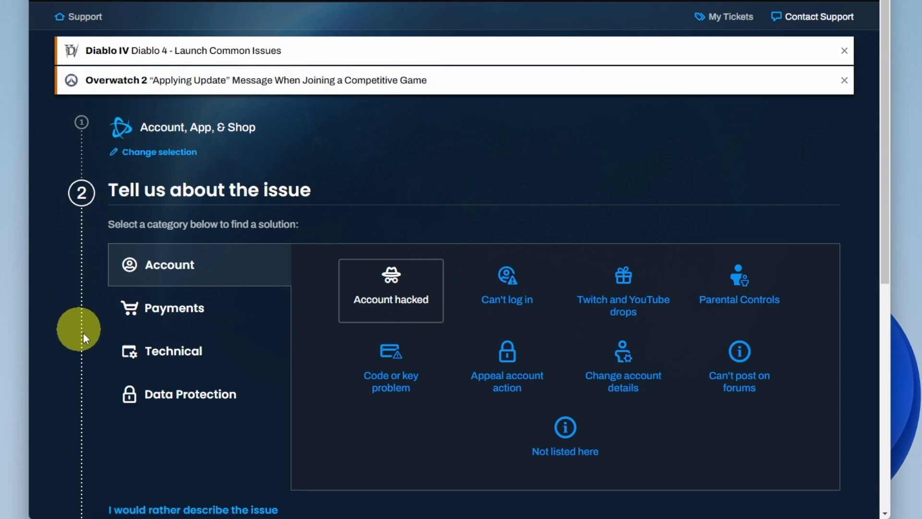
{"action": "mouse_move", "coordinate": [175, 307]}
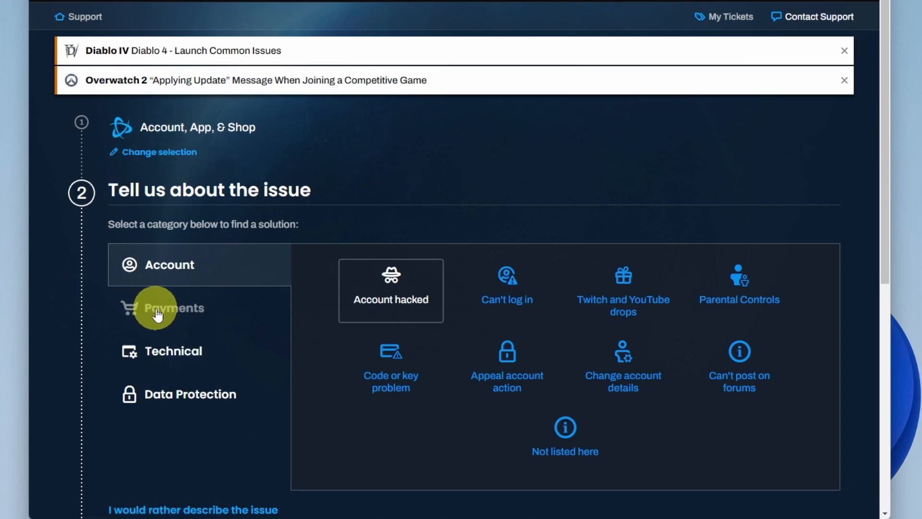
Step: Choose Payments, then Refunds as the issue and continue past the refund policy
{"action": "left_click", "coordinate": [175, 308]}
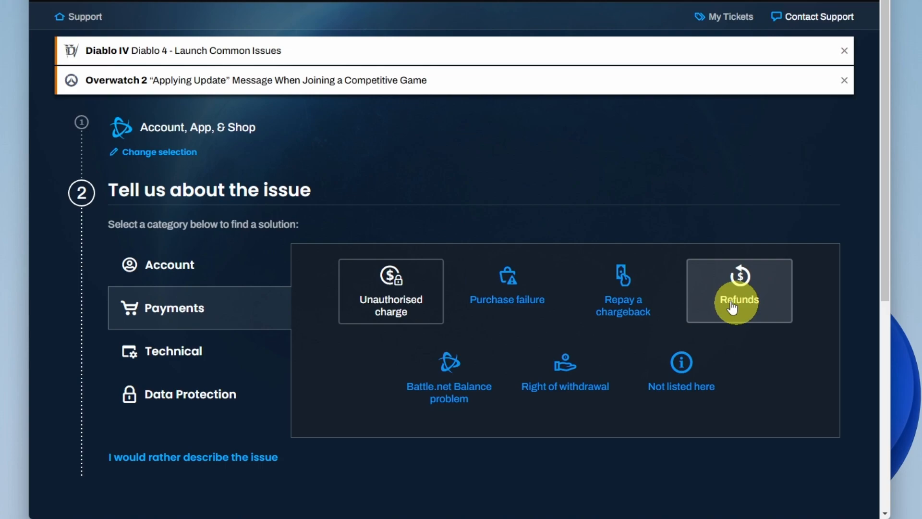
{"action": "left_click", "coordinate": [738, 290]}
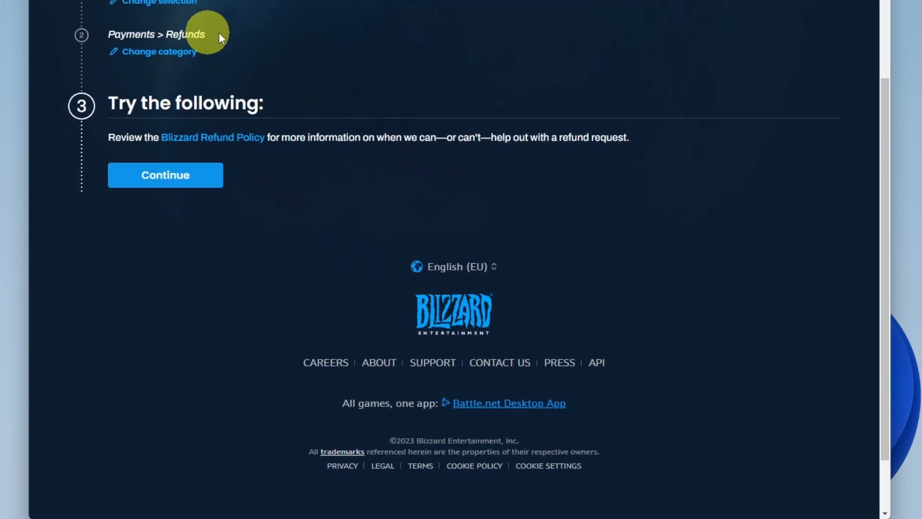
{"action": "mouse_move", "coordinate": [211, 137]}
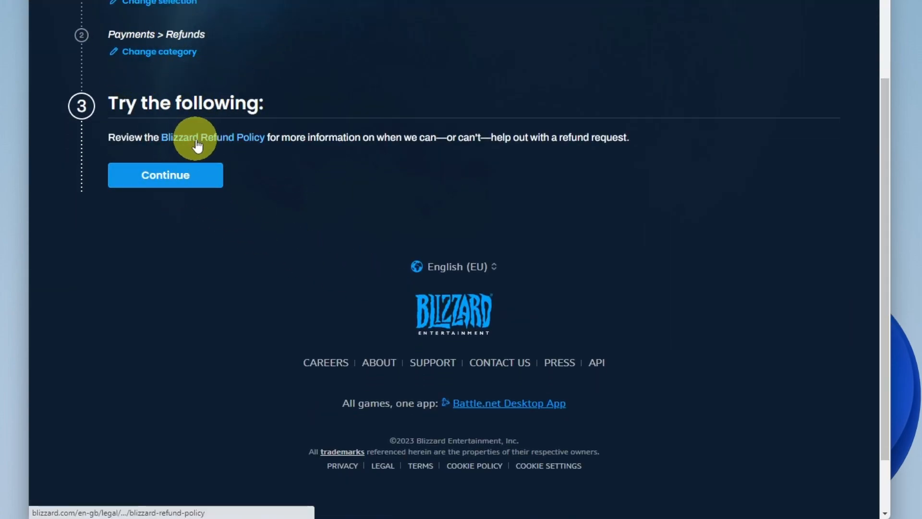
{"action": "mouse_move", "coordinate": [403, 194]}
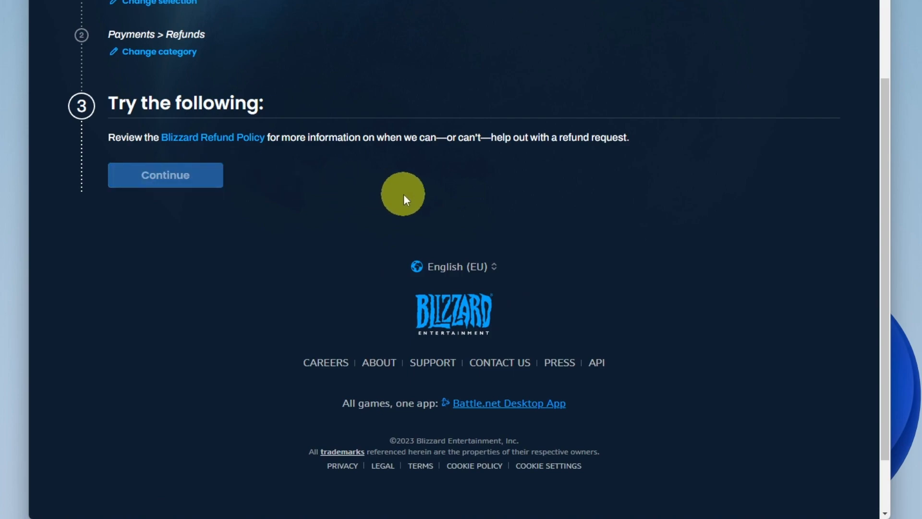
{"action": "left_click", "coordinate": [165, 175]}
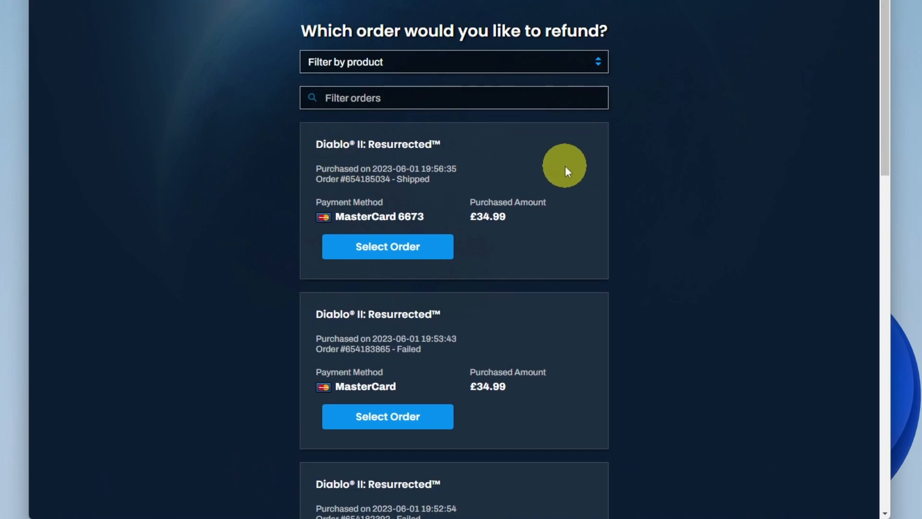
Step: Select the Diablo IV: Digital Deluxe Edition order from the refundable orders list
{"action": "scroll", "scroll_direction": "down", "scroll_amount": 3}
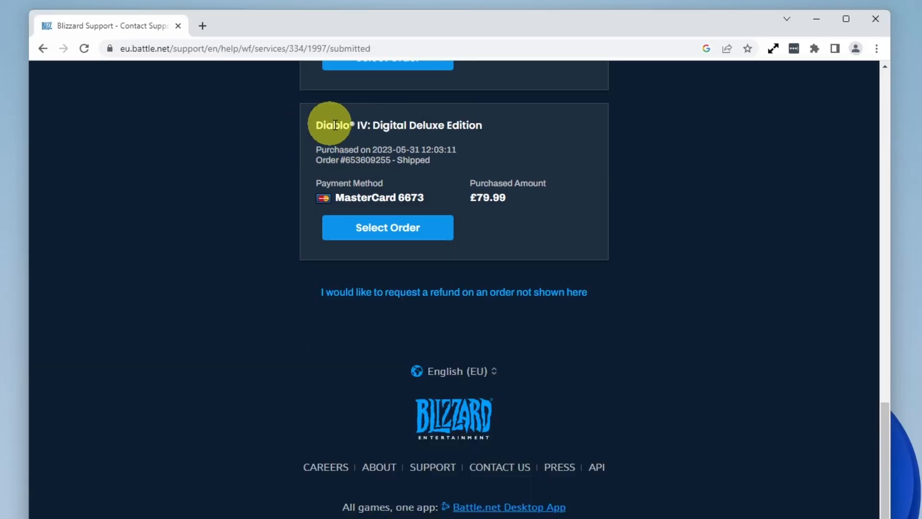
{"action": "mouse_move", "coordinate": [488, 128]}
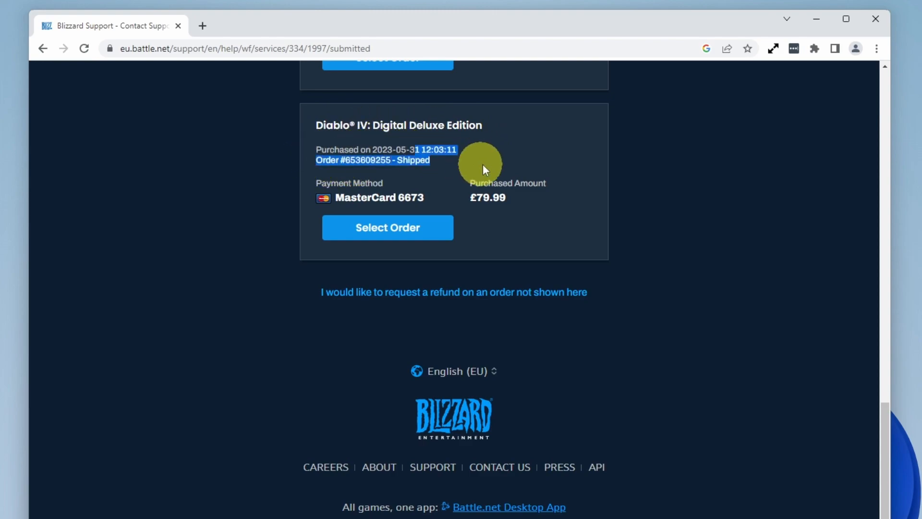
{"action": "mouse_move", "coordinate": [433, 185]}
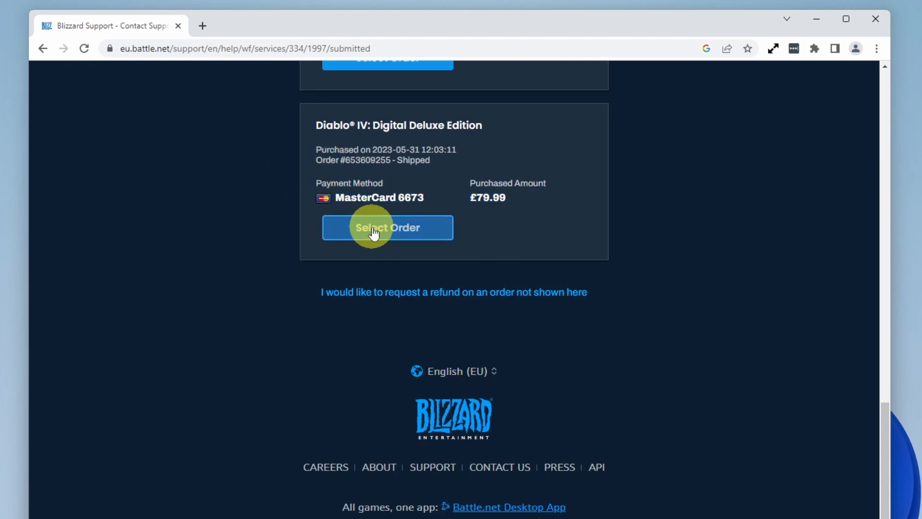
{"action": "left_click", "coordinate": [387, 228]}
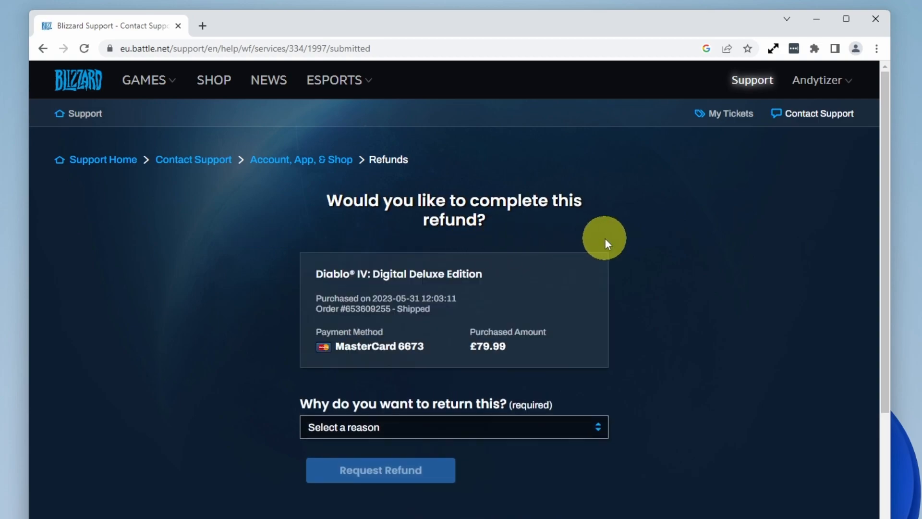
{"action": "mouse_move", "coordinate": [435, 249]}
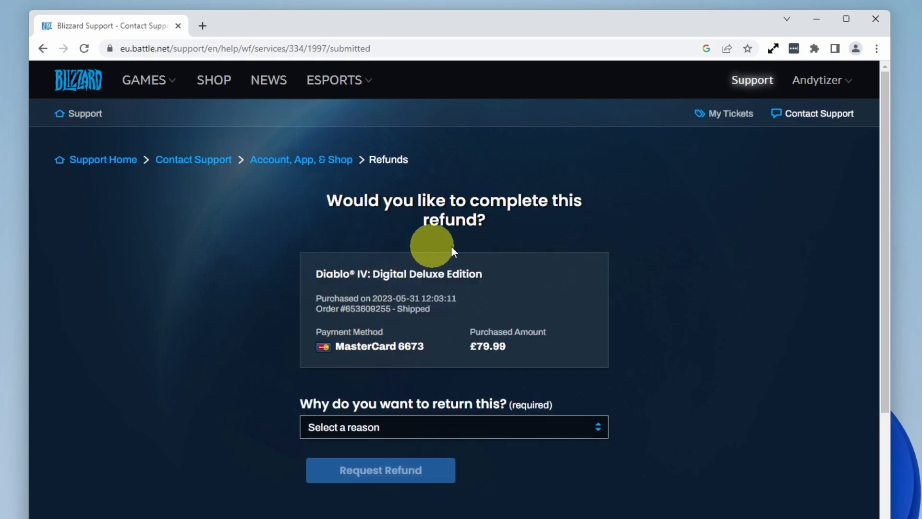
Step: Submit the refund with reason 'Regret - No longer want product', reaching Refund Complete for £79.99
{"action": "left_click", "coordinate": [453, 426]}
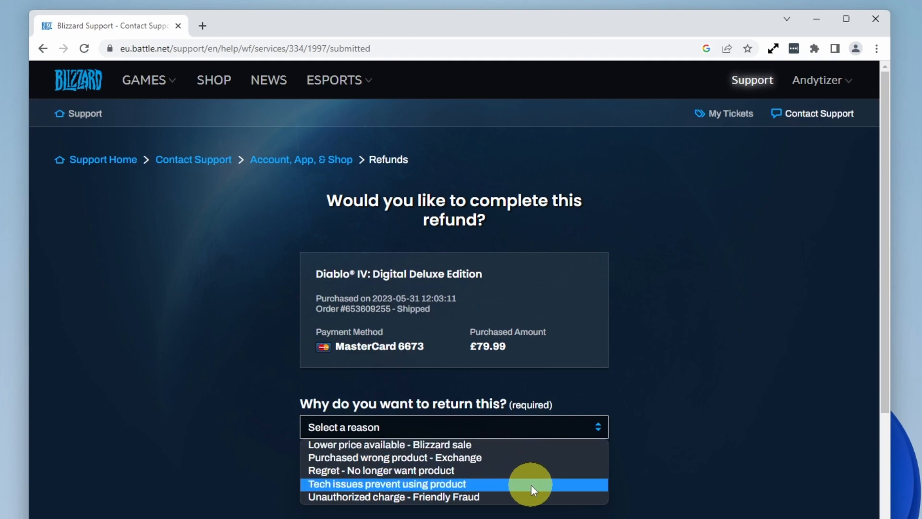
{"action": "left_click", "coordinate": [381, 469]}
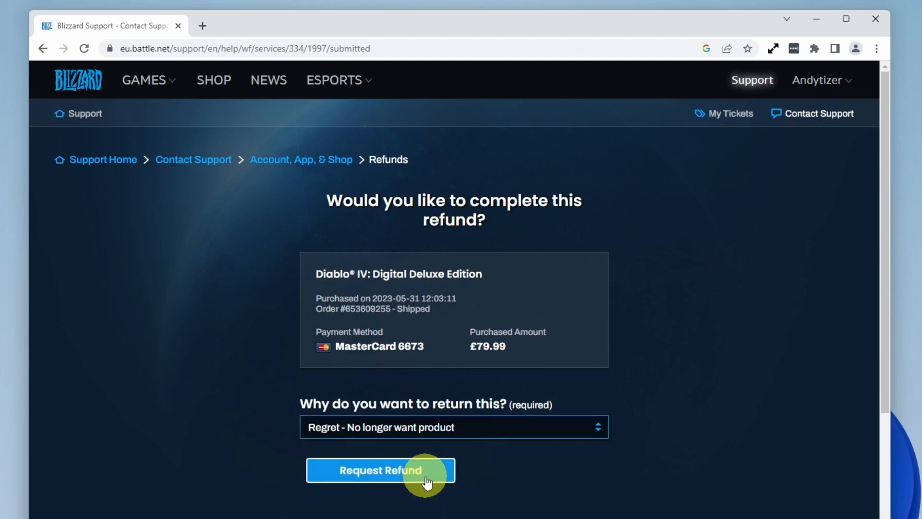
{"action": "mouse_move", "coordinate": [405, 435]}
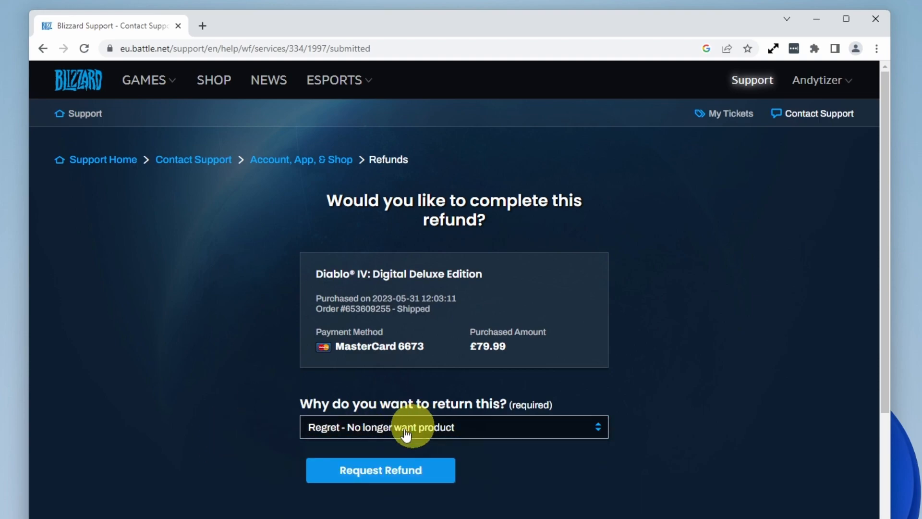
{"action": "mouse_move", "coordinate": [375, 438]}
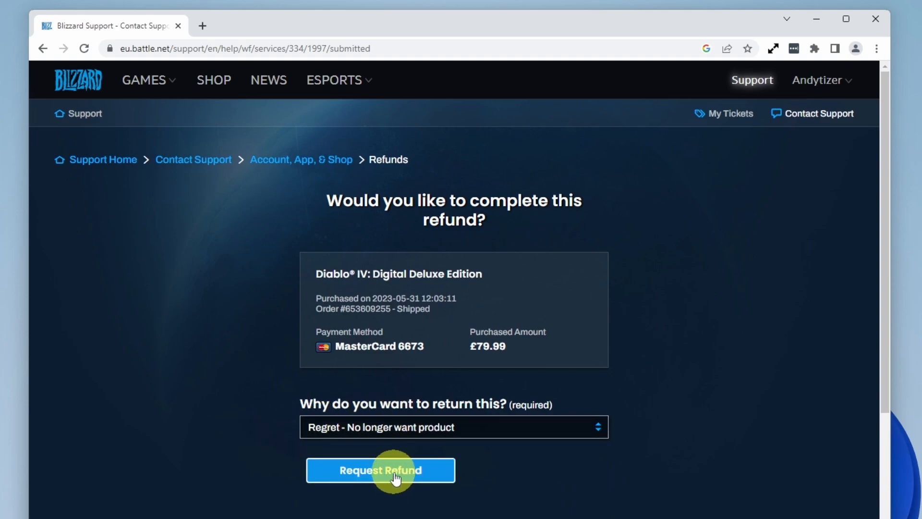
{"action": "left_click", "coordinate": [381, 470]}
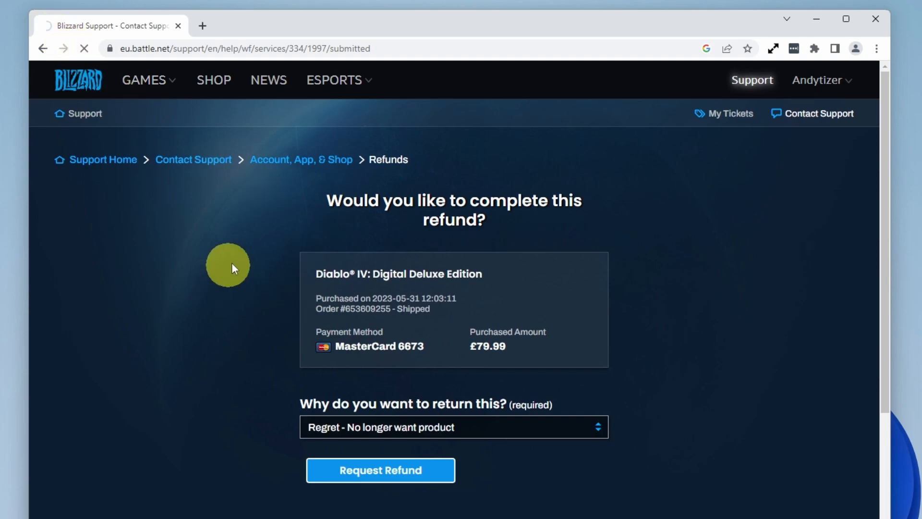
{"action": "left_click", "coordinate": [380, 470]}
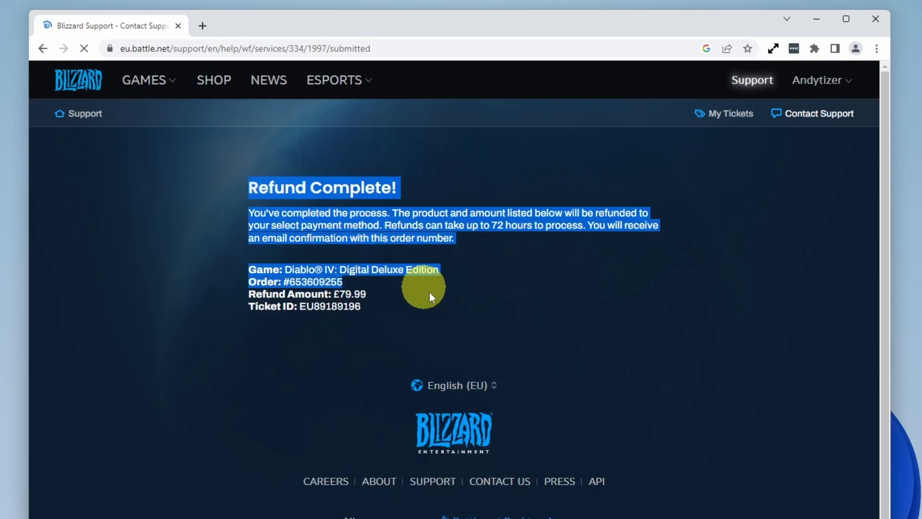
{"action": "left_click", "coordinate": [429, 224]}
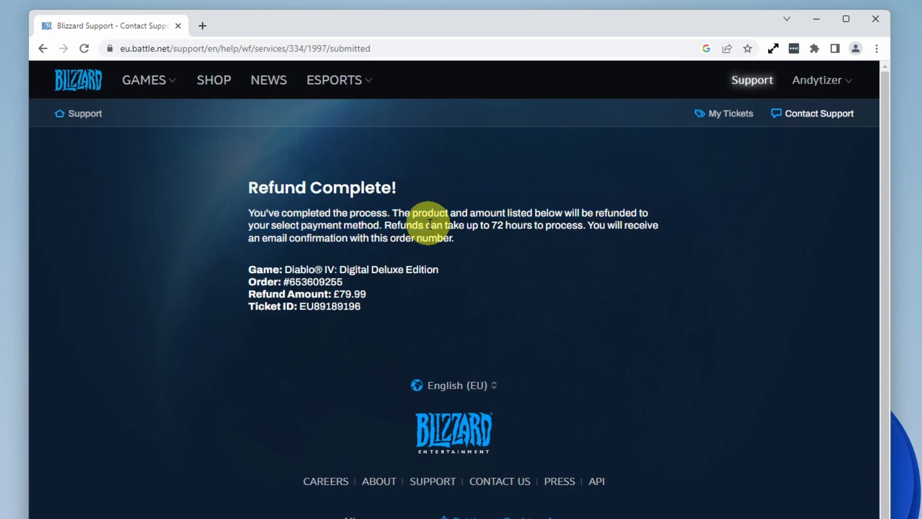
{"action": "mouse_move", "coordinate": [521, 225]}
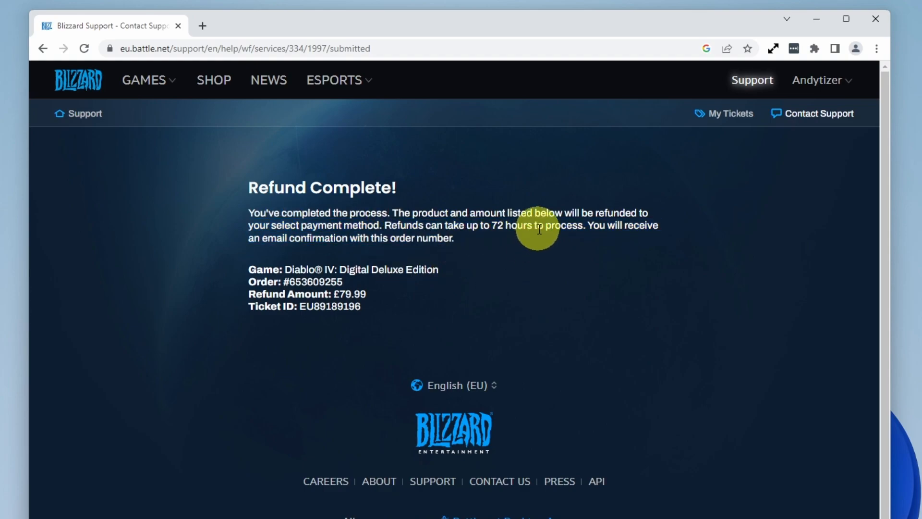
{"action": "mouse_move", "coordinate": [288, 252]}
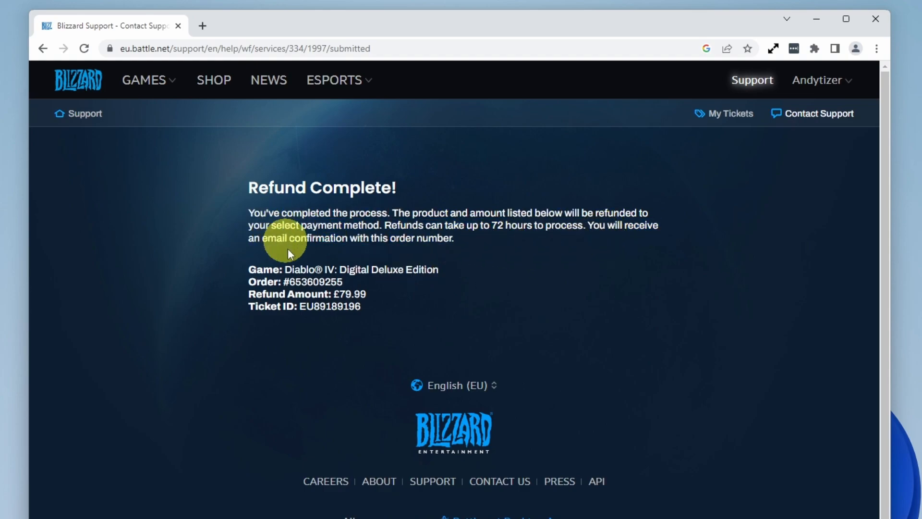
{"action": "mouse_move", "coordinate": [302, 214]}
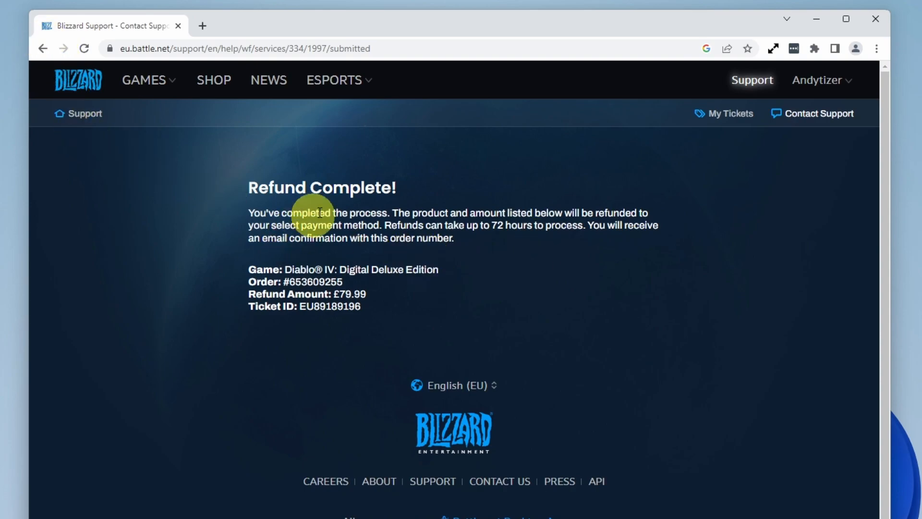
{"action": "mouse_move", "coordinate": [191, 183]}
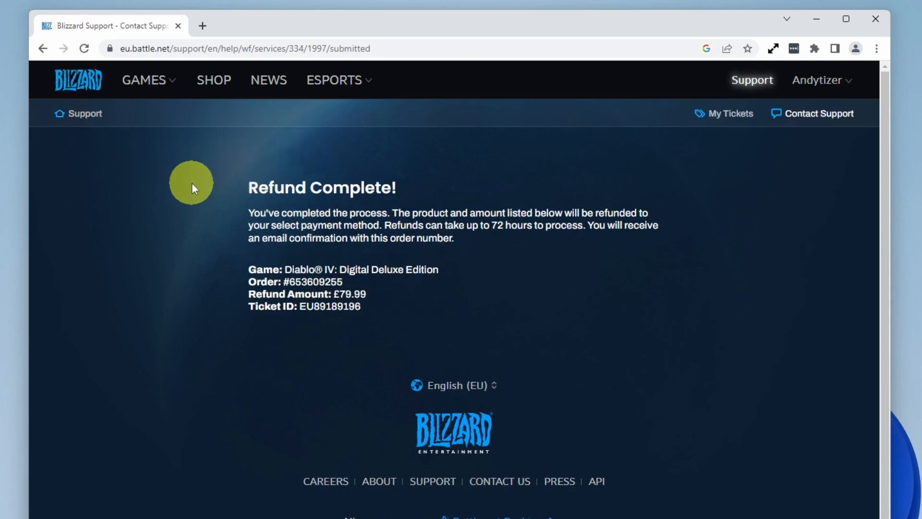